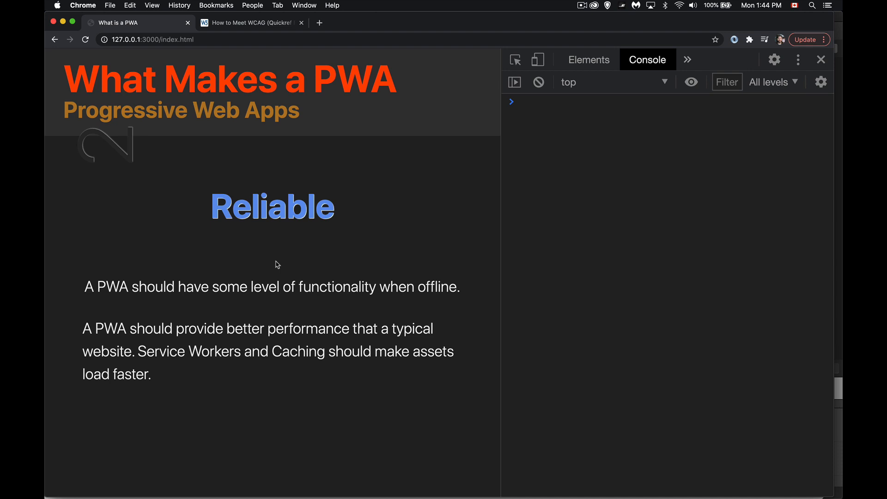
# Step: Open the Application panel from the DevTools overflow menu to view Service Workers
pyautogui.click(687, 59)
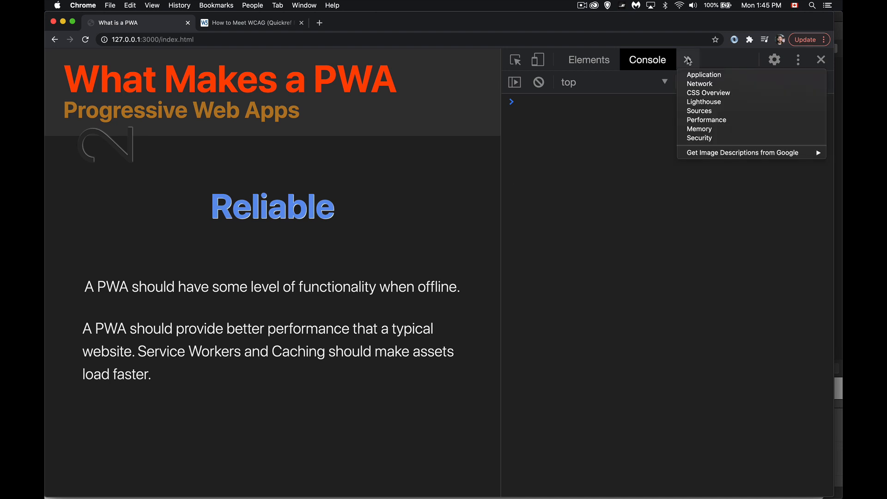
pyautogui.click(705, 74)
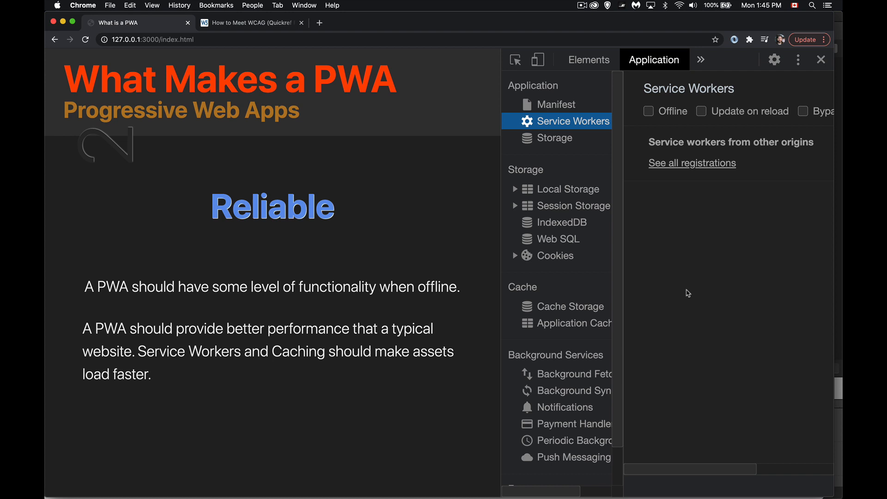
pyautogui.moveTo(770, 304)
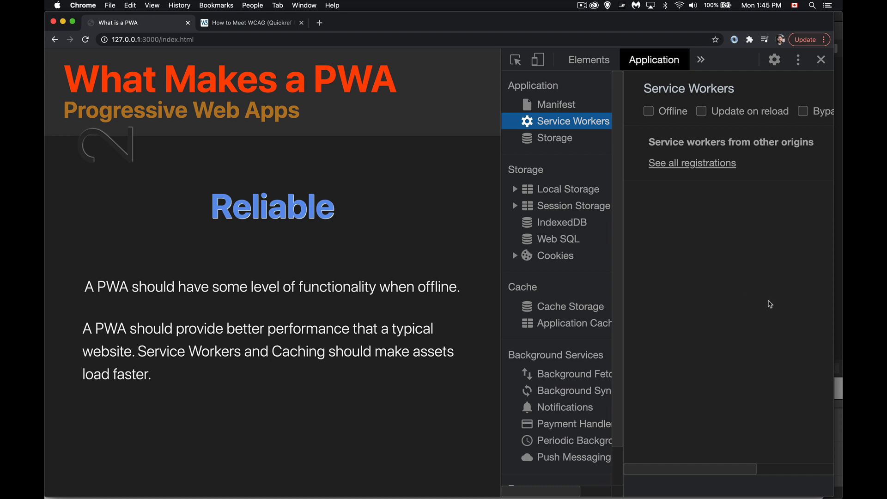
pyautogui.moveTo(415, 246)
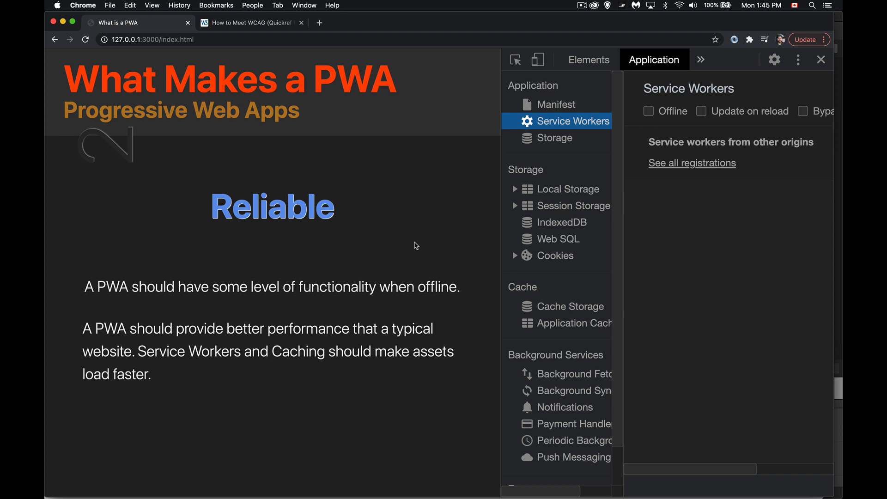
pyautogui.moveTo(591, 307)
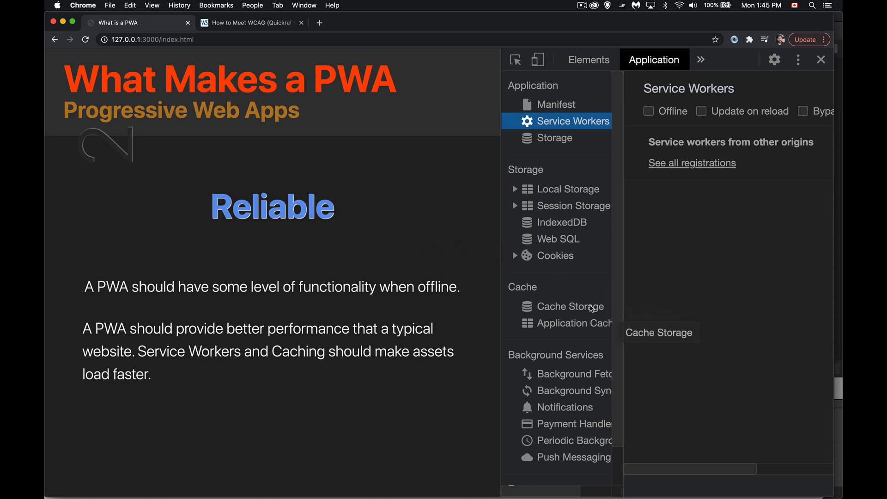
# Step: Show Cache Storage in the Application sidebar, which lists no caches
pyautogui.click(567, 306)
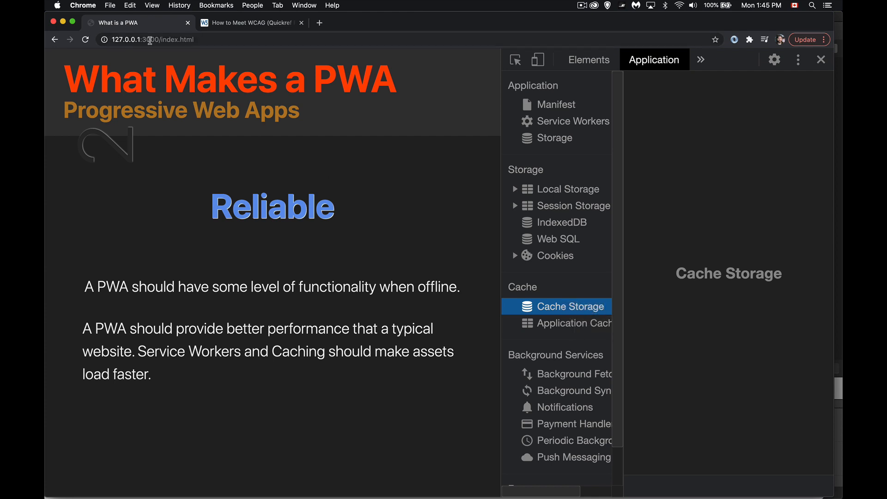
pyautogui.moveTo(707, 184)
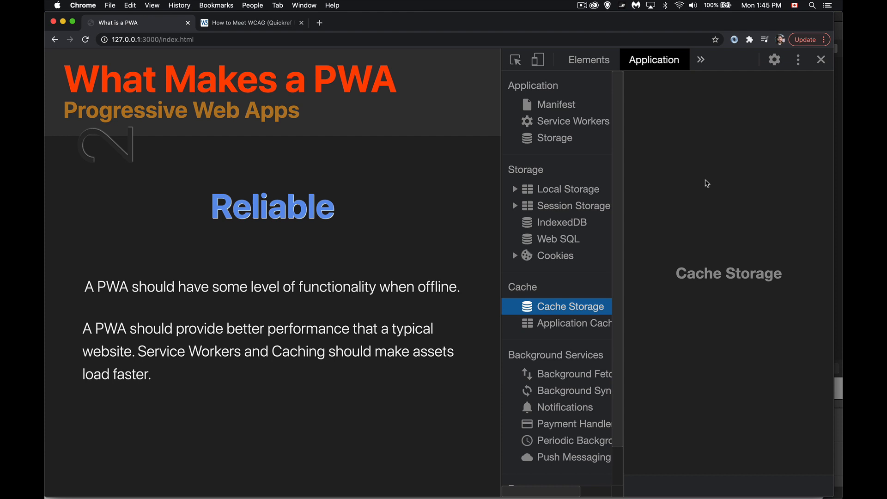
pyautogui.moveTo(340, 258)
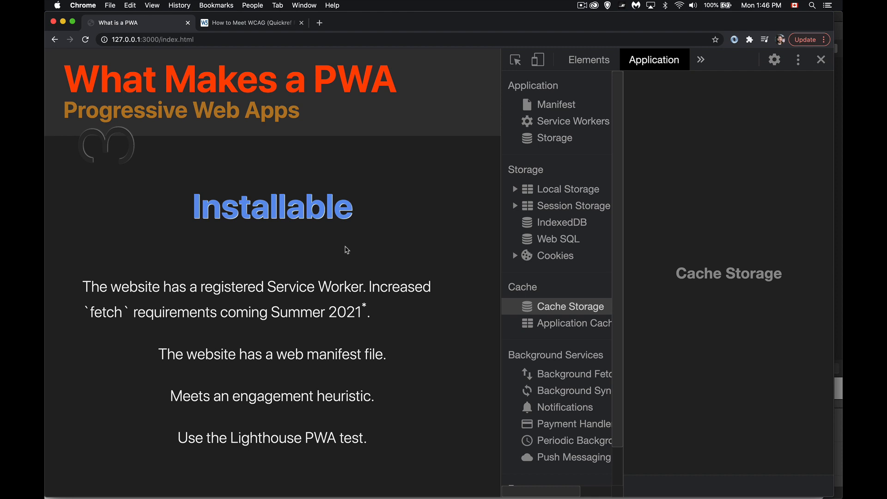
pyautogui.moveTo(339, 370)
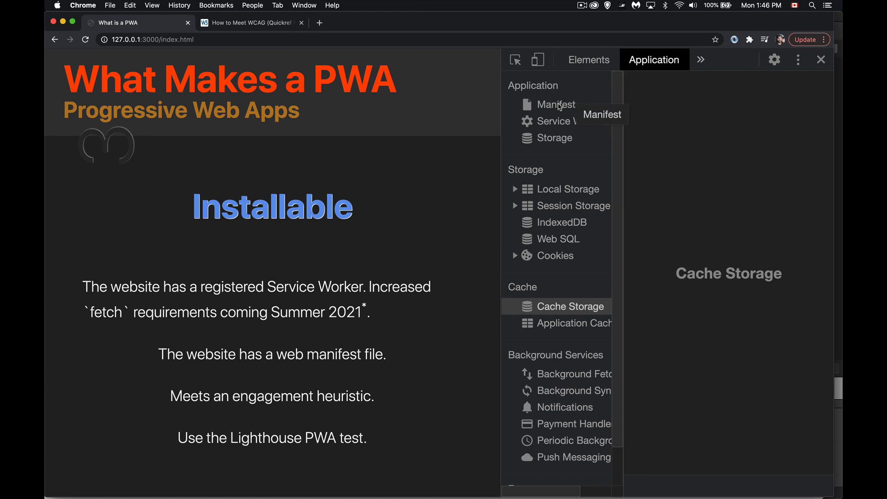
# Step: Open Manifest and scroll through Sample App's theme colour, orientation and display fields
pyautogui.click(556, 104)
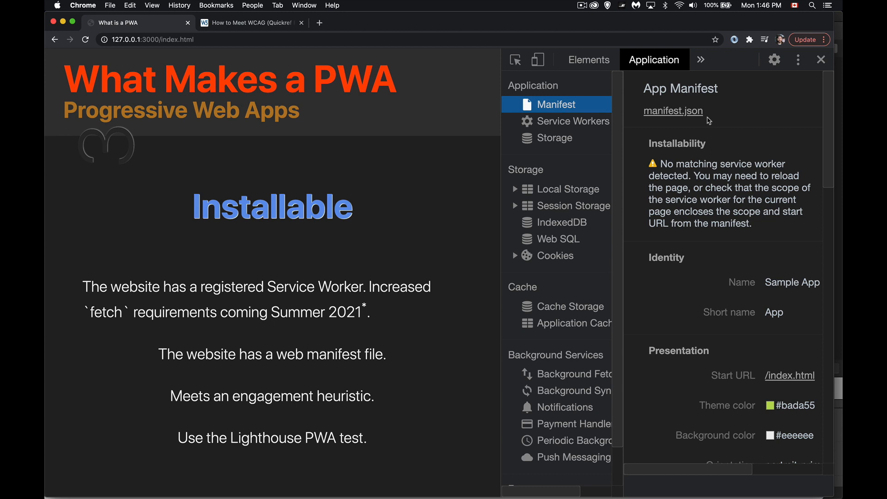
pyautogui.moveTo(708, 250)
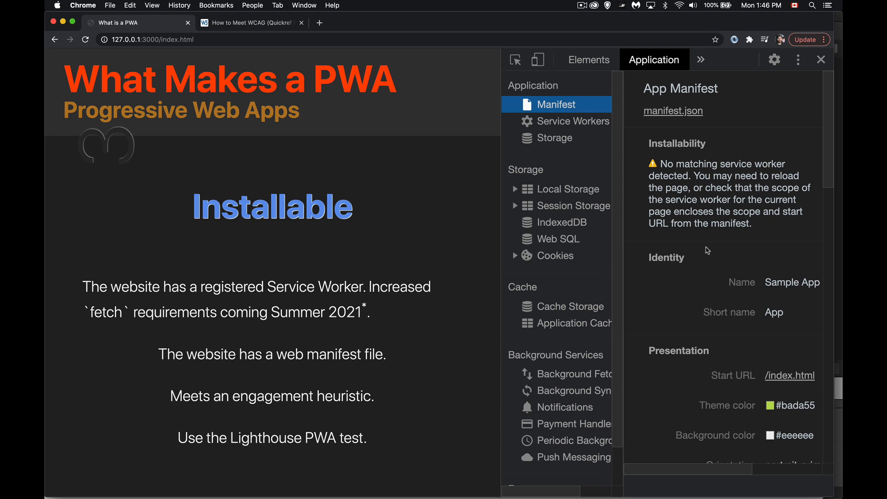
pyautogui.scroll(-3)
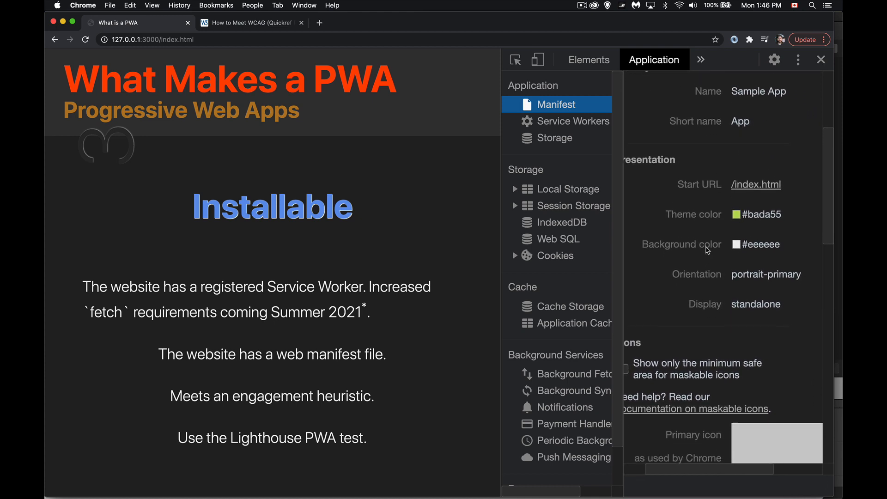
pyautogui.scroll(-3)
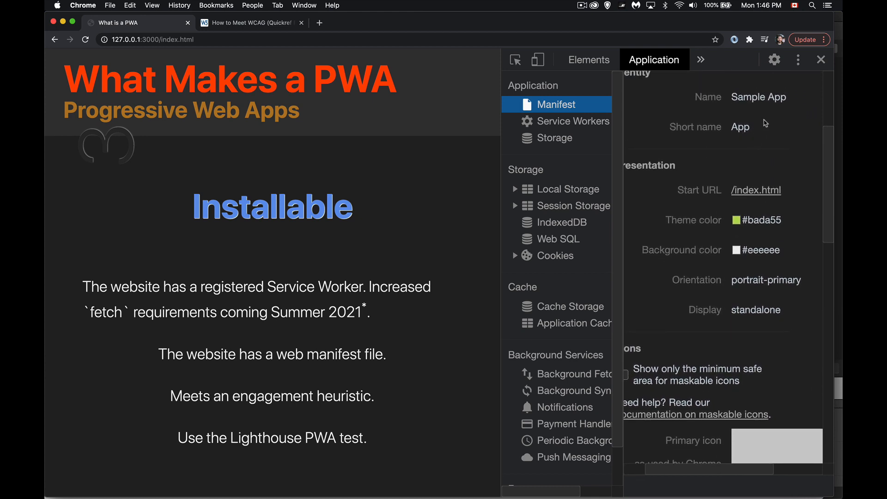
pyautogui.moveTo(763, 105)
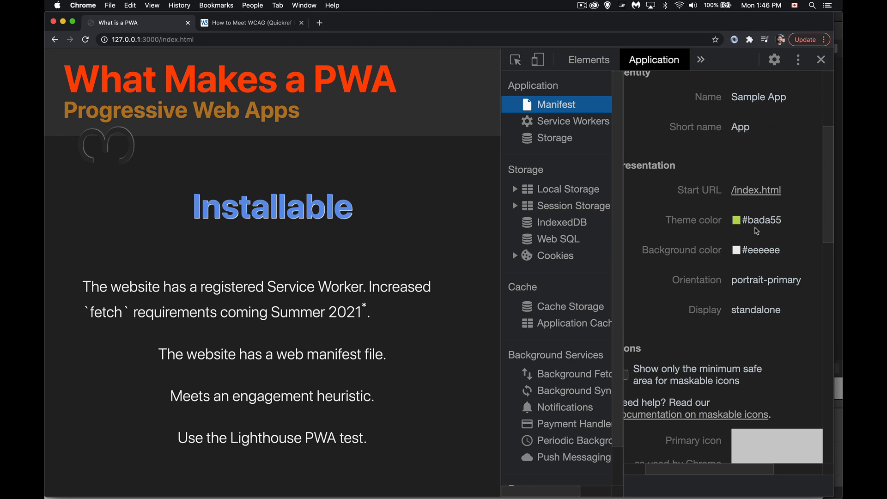
pyautogui.moveTo(412, 73)
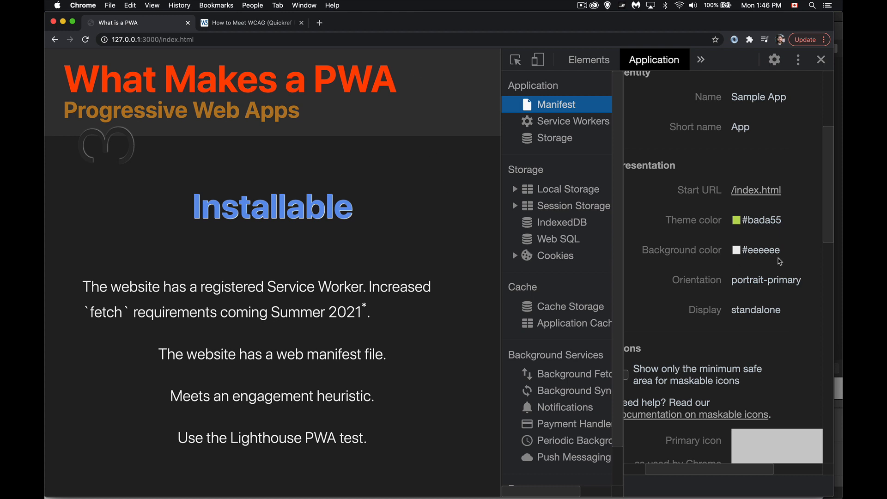
pyautogui.moveTo(795, 291)
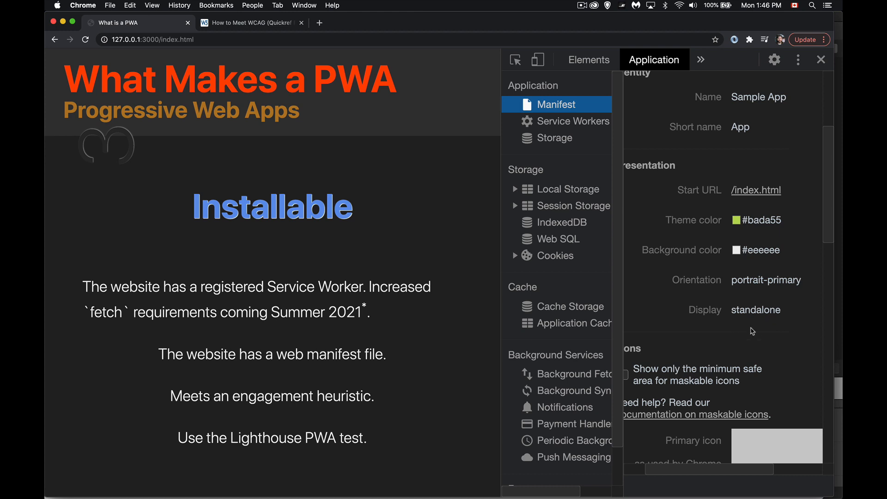
pyautogui.moveTo(710, 321)
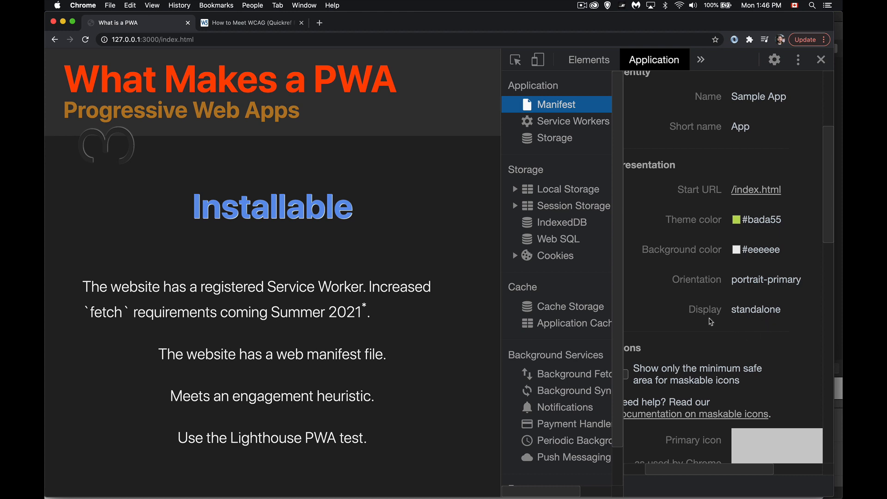
pyautogui.scroll(-3)
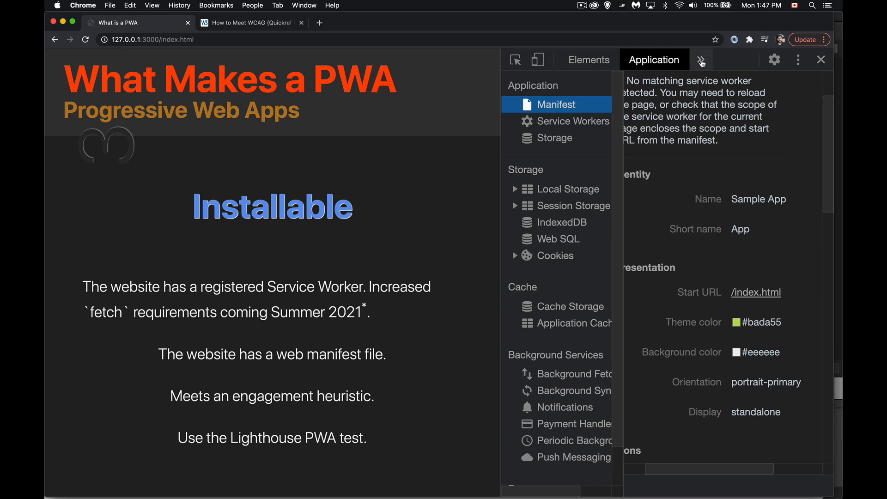
pyautogui.click(701, 60)
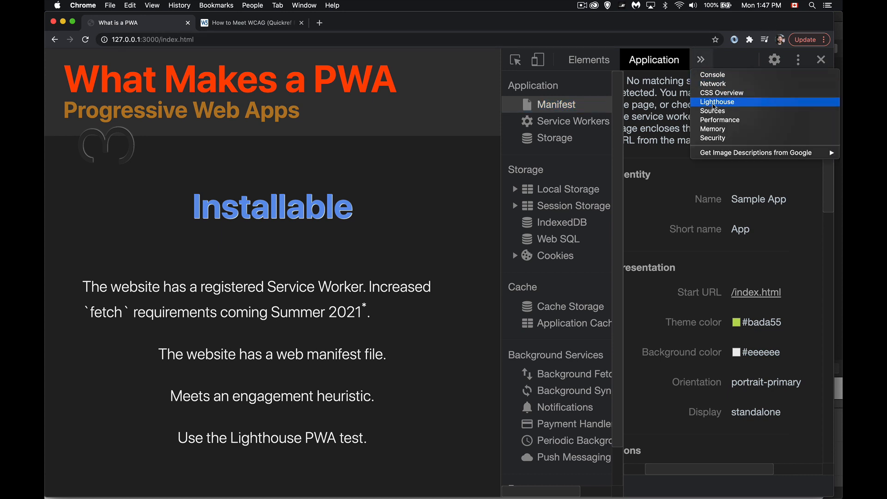
pyautogui.click(717, 102)
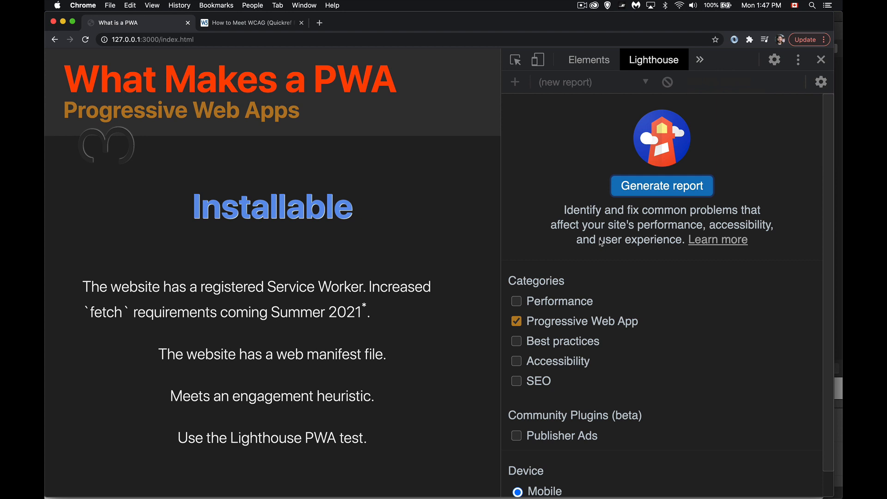
pyautogui.moveTo(529, 285)
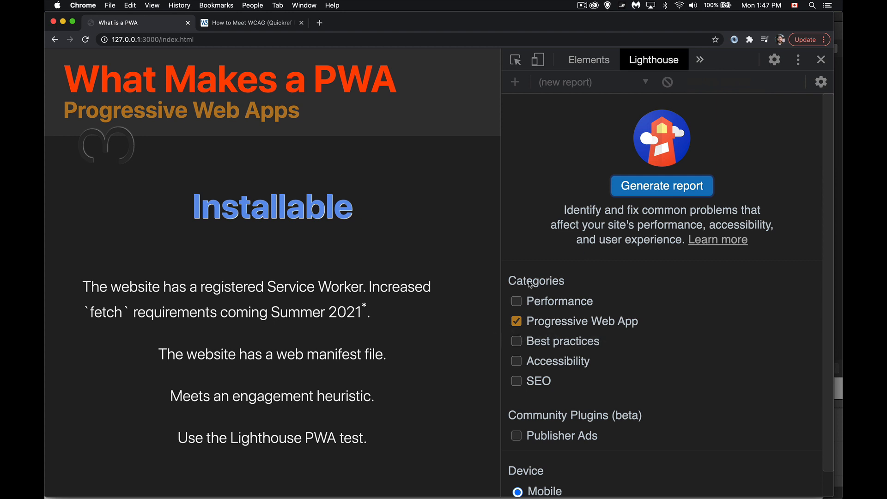
pyautogui.moveTo(621, 333)
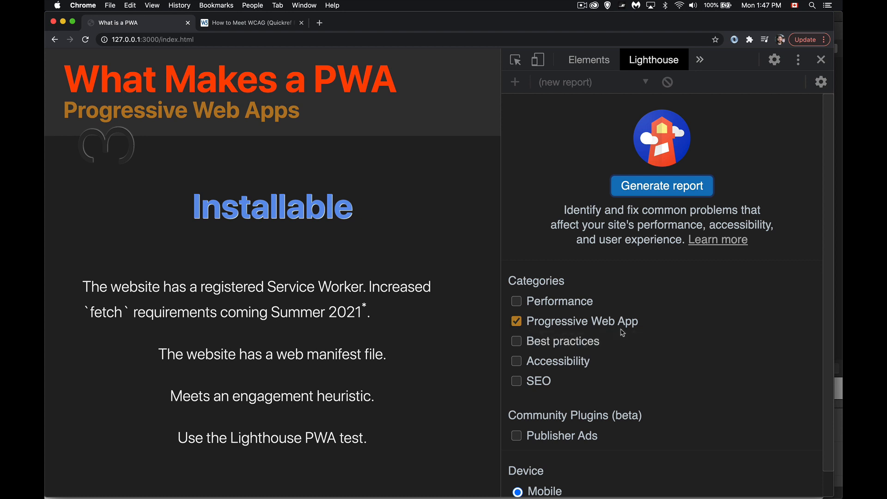
pyautogui.click(661, 186)
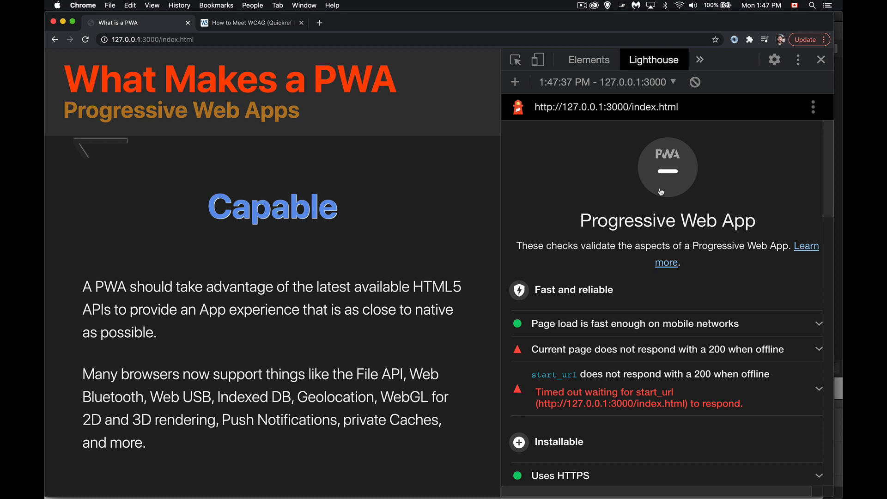
pyautogui.moveTo(666, 167)
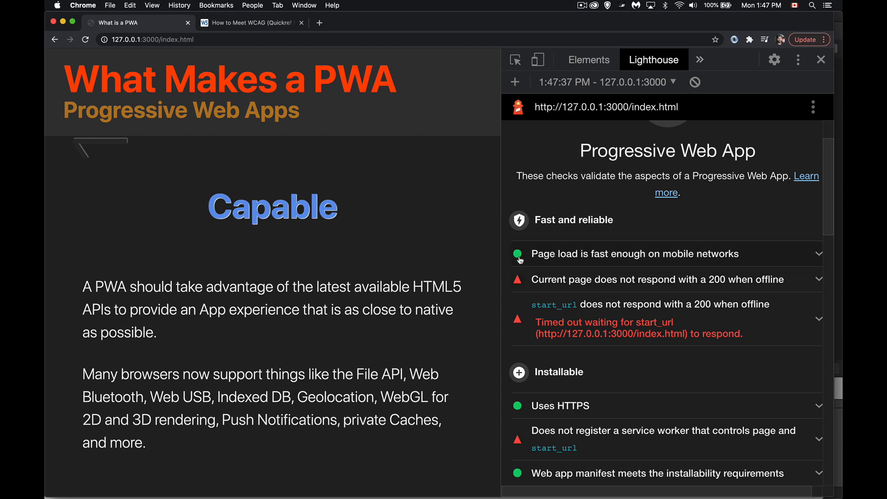
pyautogui.scroll(-3)
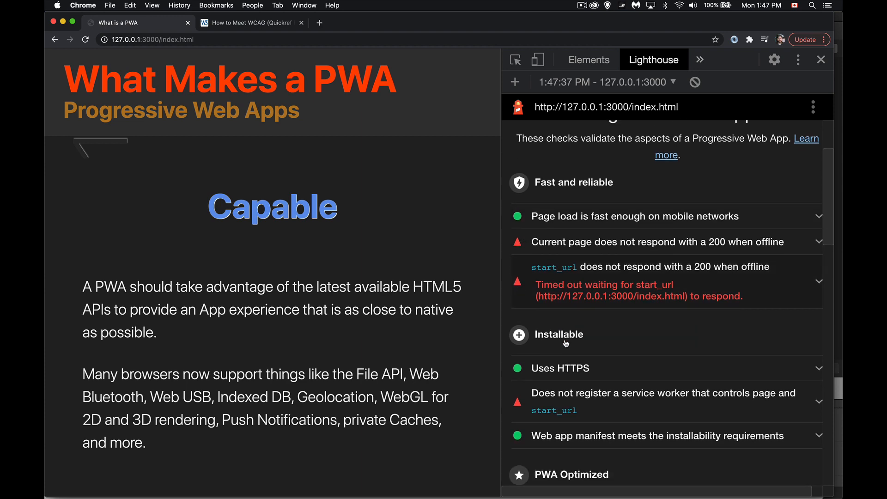
pyautogui.scroll(-3)
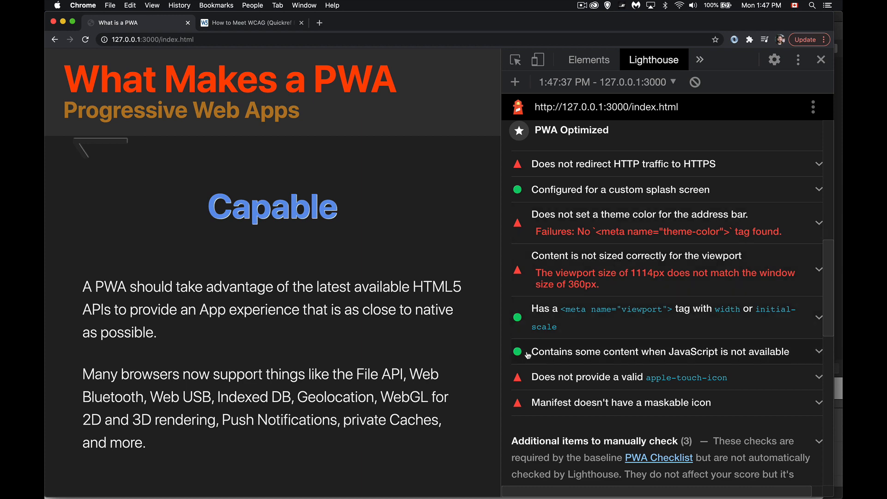
pyautogui.scroll(-3)
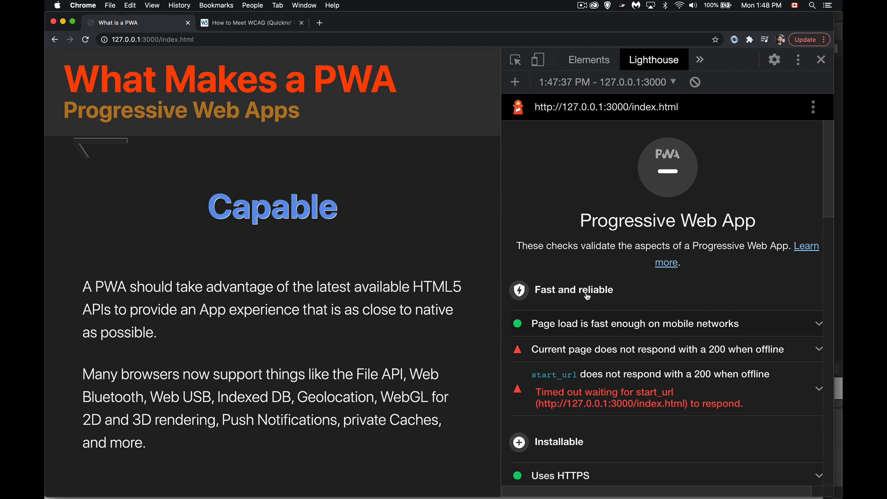
pyautogui.moveTo(598, 275)
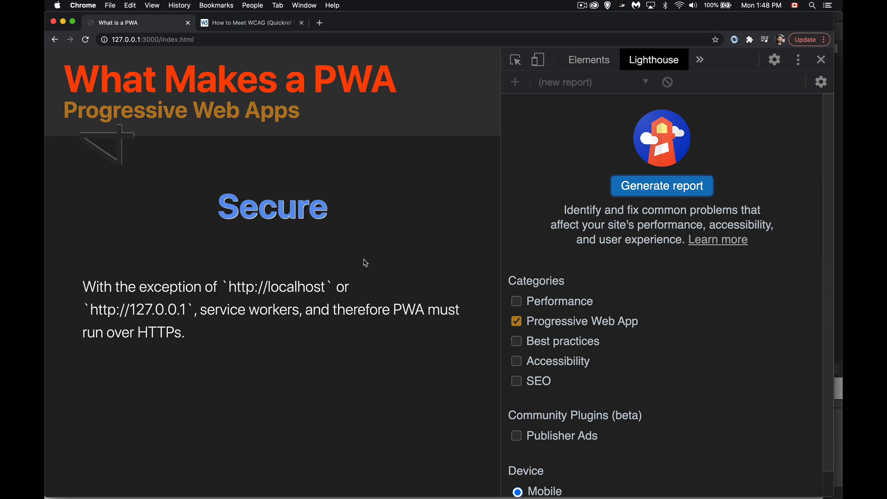
pyautogui.moveTo(270, 360)
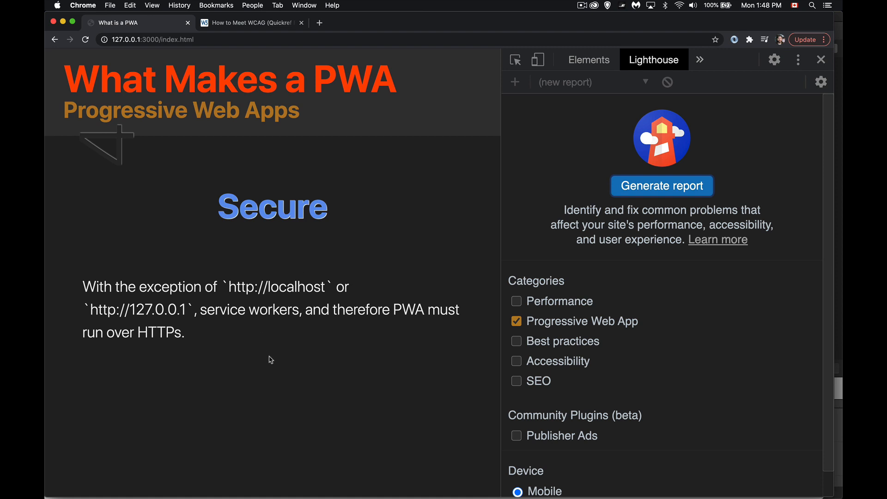
pyautogui.moveTo(277, 274)
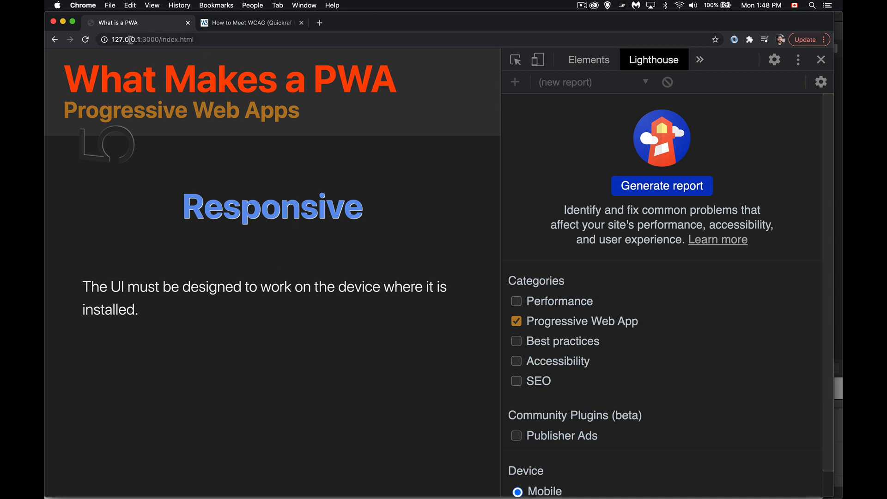
pyautogui.moveTo(149, 50)
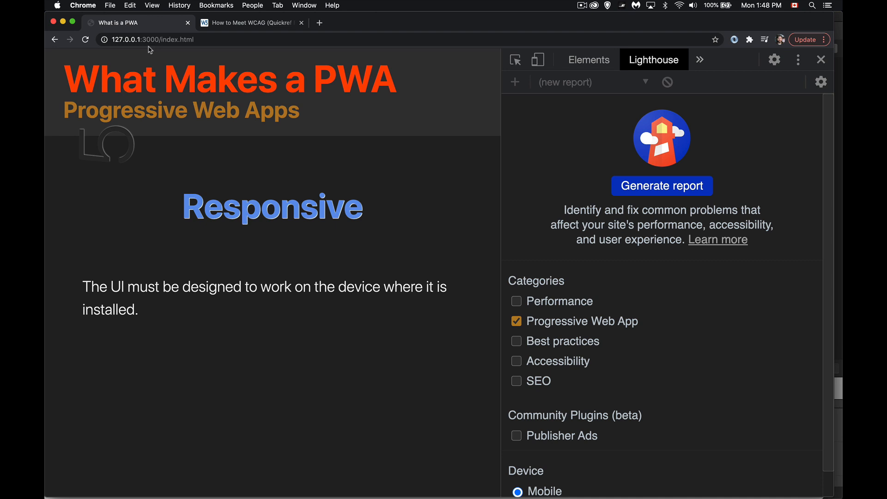
pyautogui.moveTo(205, 374)
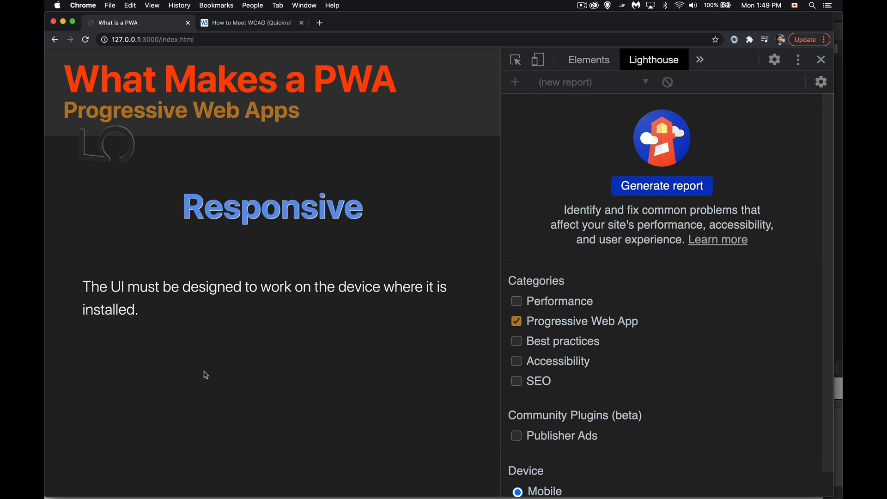
pyautogui.moveTo(389, 403)
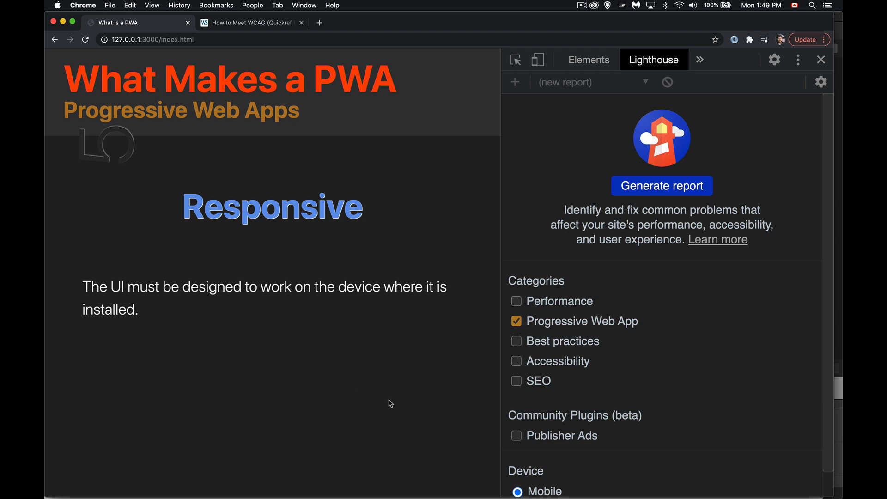
pyautogui.moveTo(622, 342)
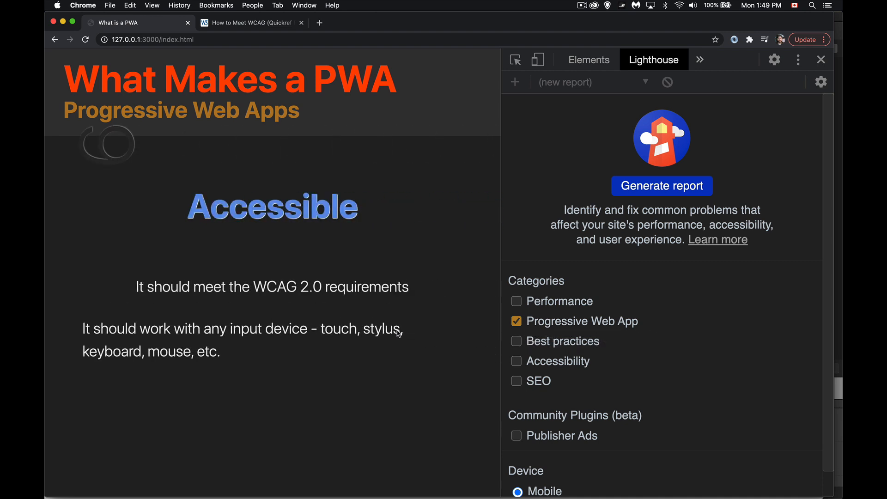
pyautogui.moveTo(300, 377)
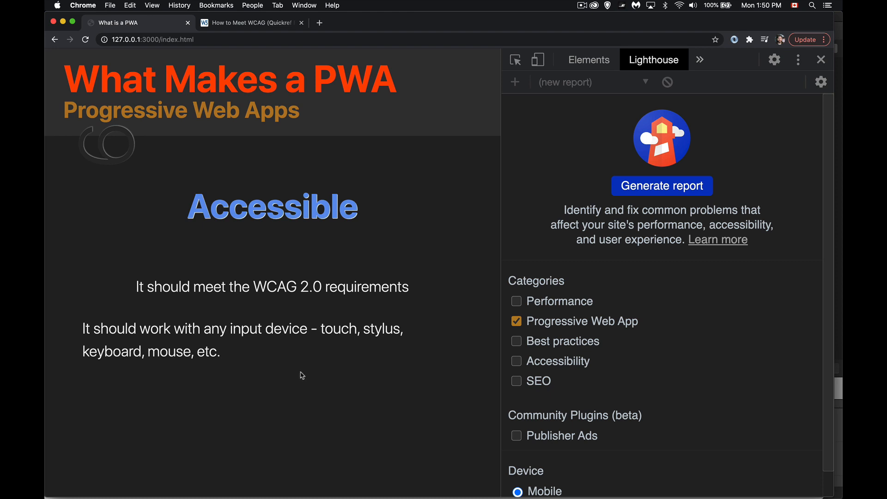
pyautogui.moveTo(353, 294)
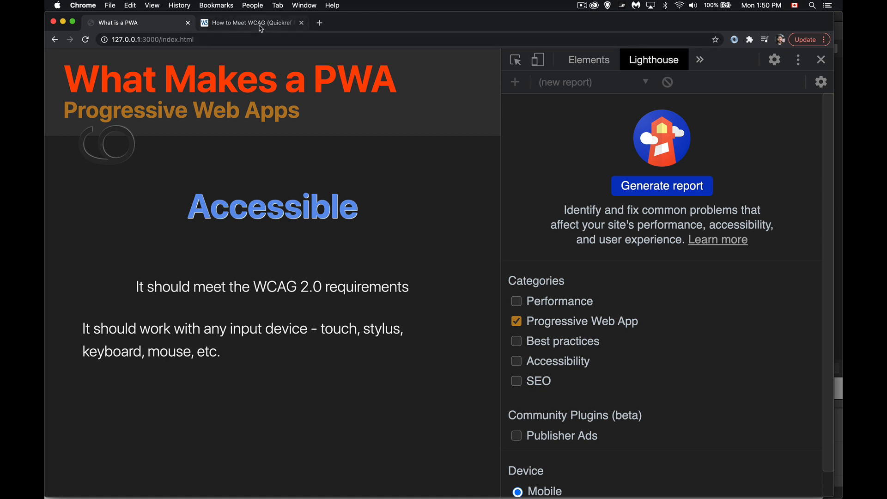
pyautogui.click(252, 22)
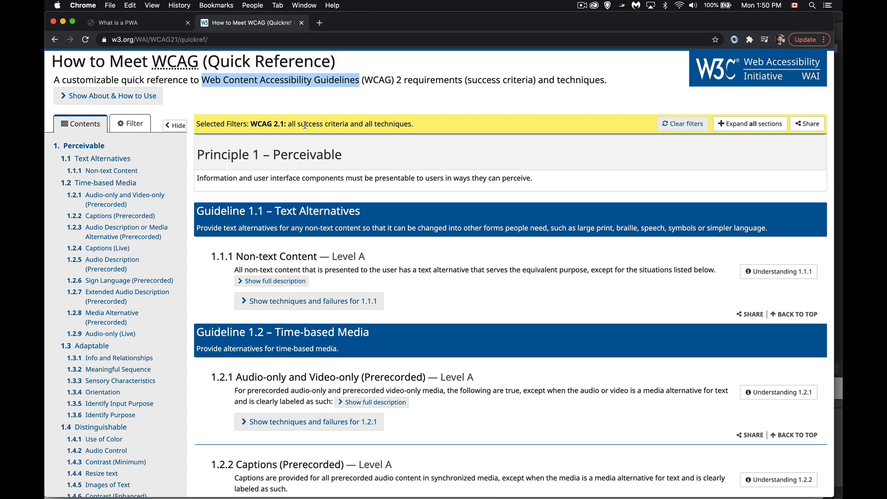
pyautogui.scroll(-3)
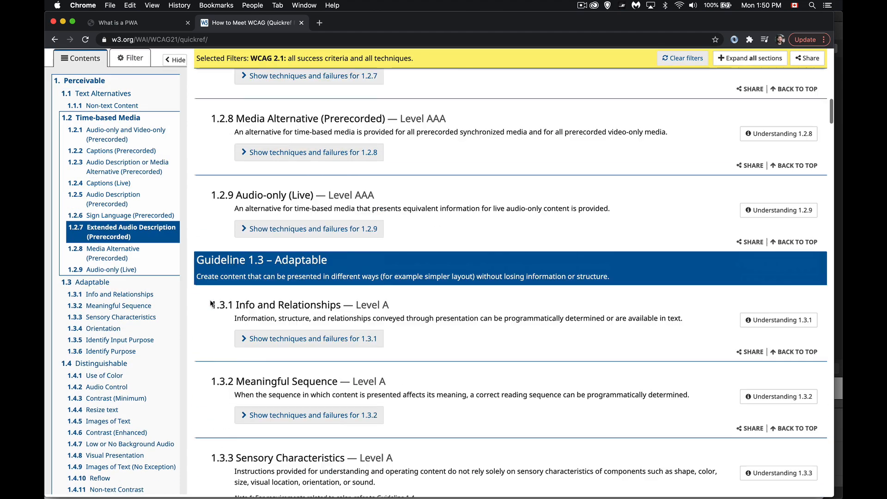
pyautogui.scroll(-3)
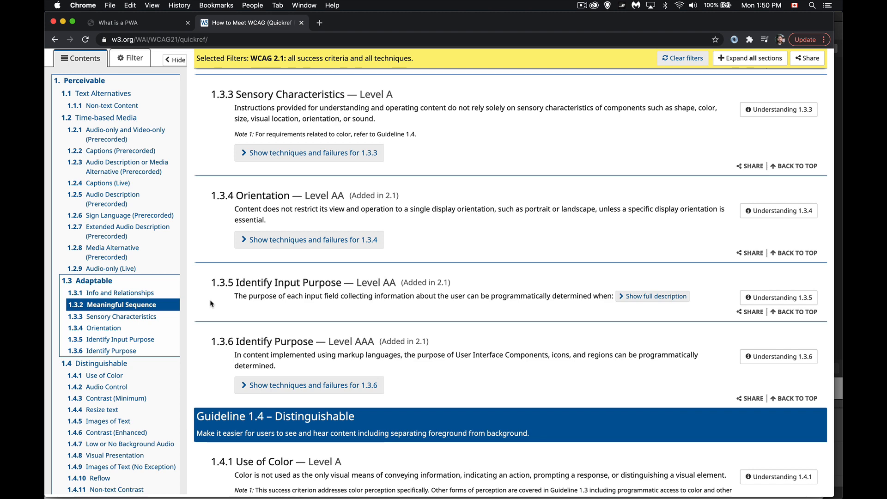
pyautogui.click(119, 23)
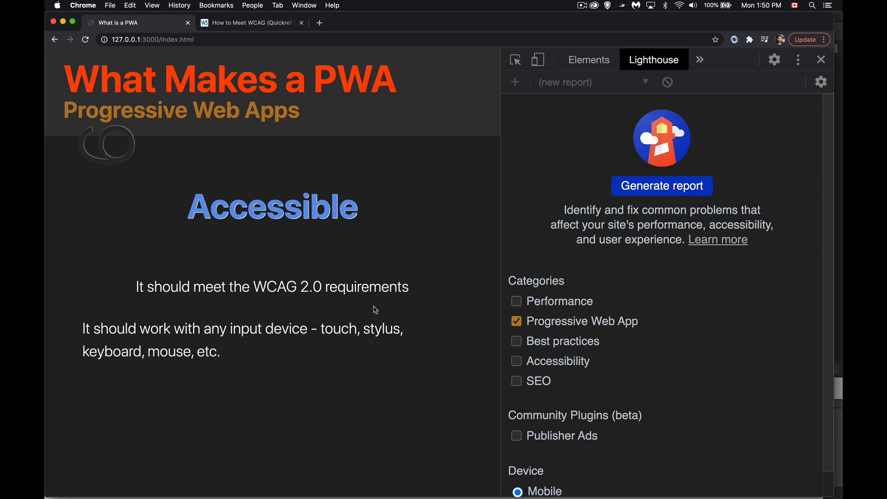
pyautogui.moveTo(352, 370)
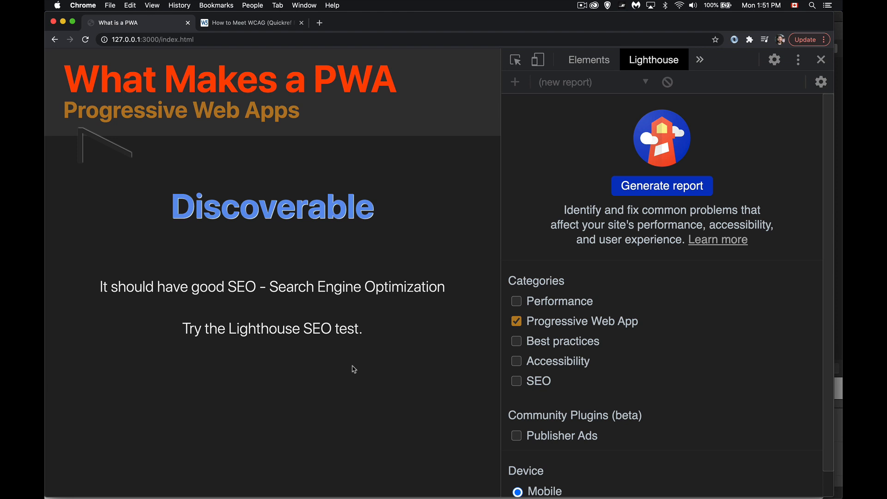
pyautogui.moveTo(383, 371)
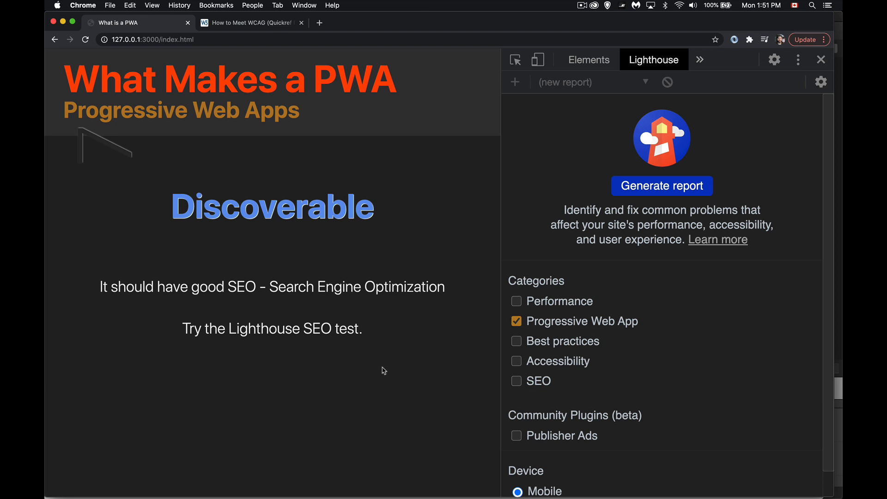
# Step: Run a Lighthouse audit with only SEO selected and scroll the 91-score report
pyautogui.click(516, 381)
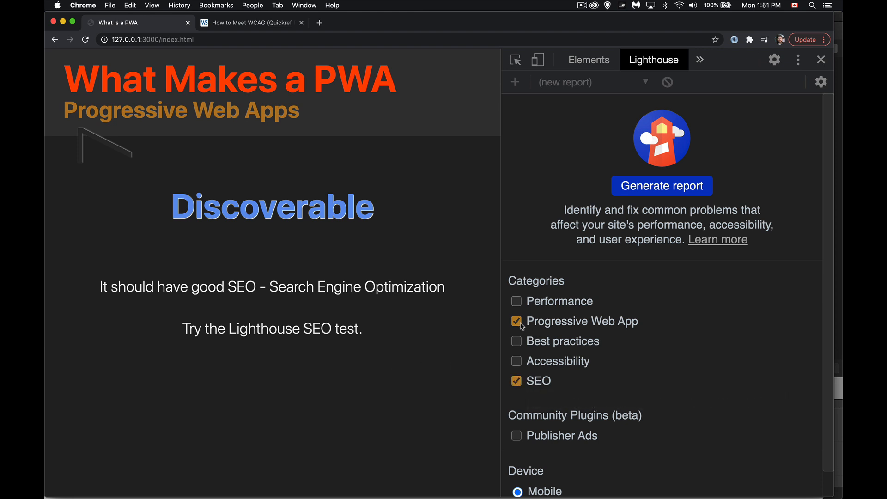
pyautogui.click(515, 321)
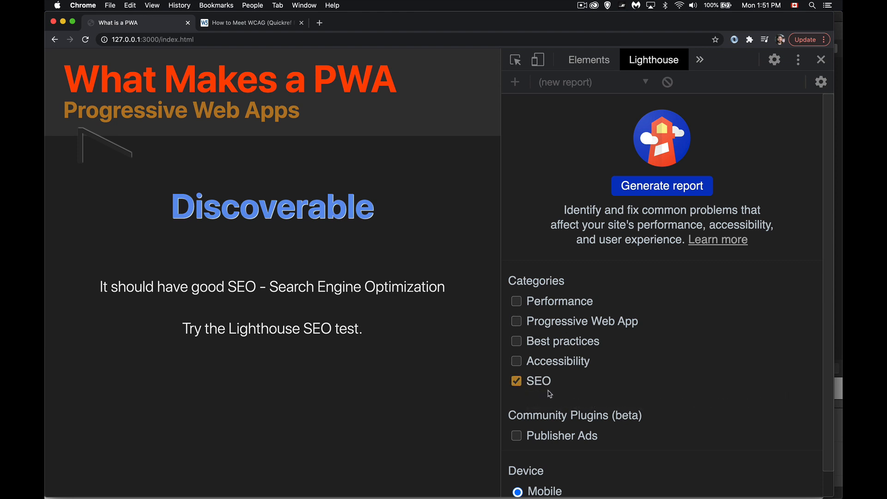
pyautogui.click(662, 185)
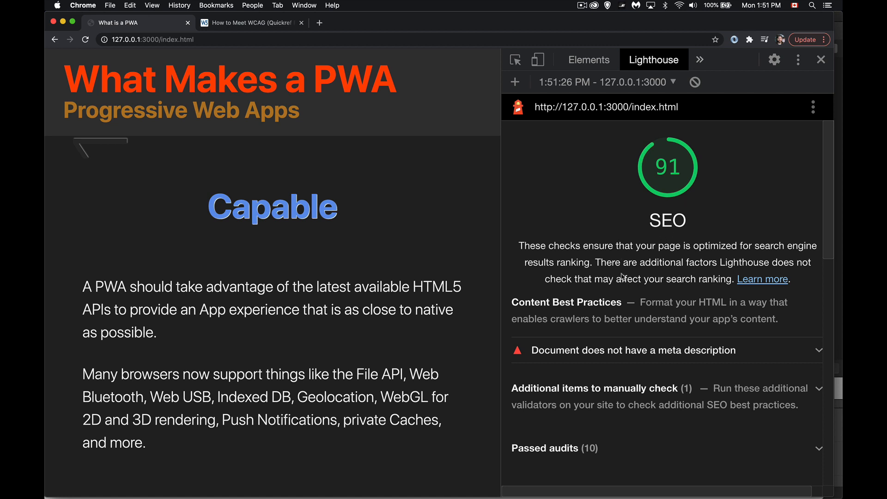
pyautogui.scroll(-3)
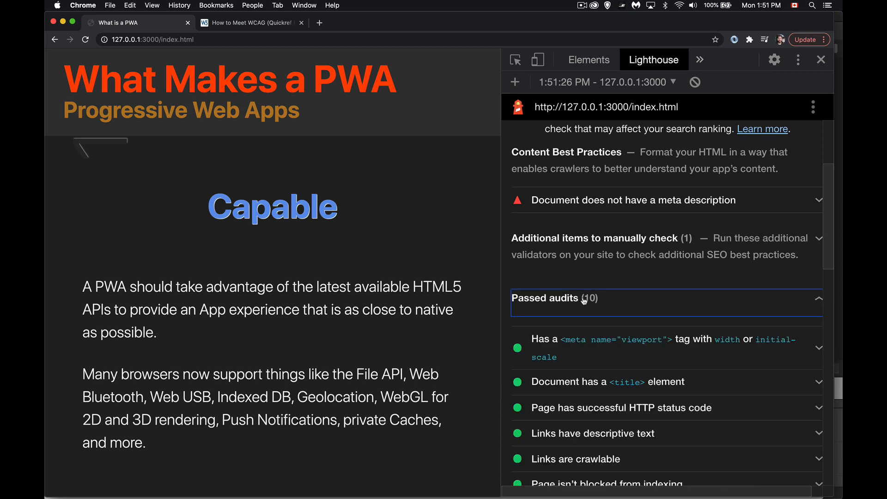
pyautogui.scroll(-3)
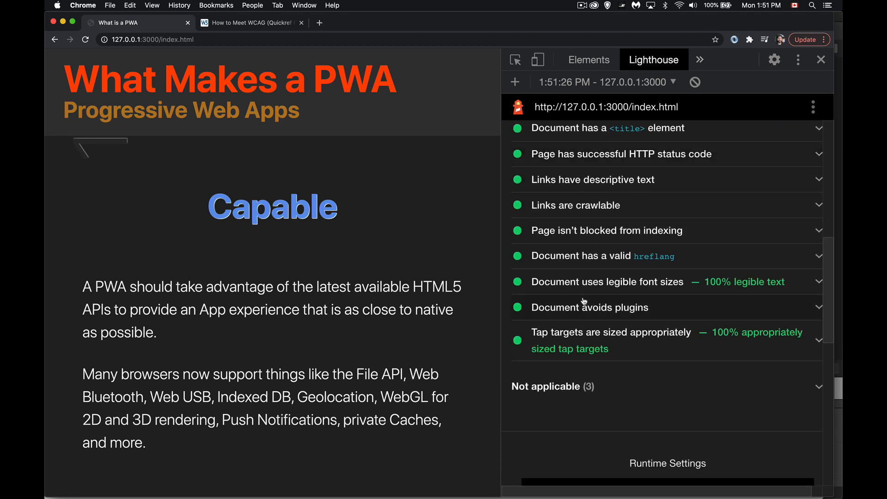